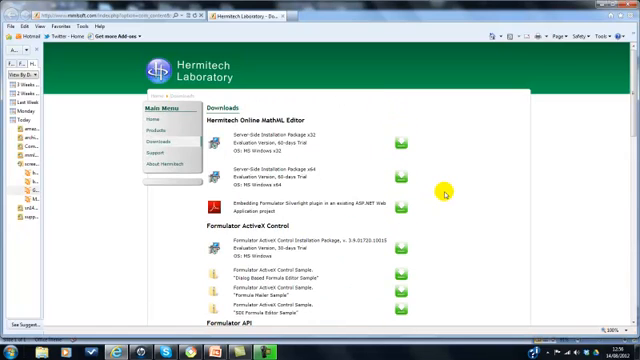
- Scroll the Hermitech downloads page down to the Formulator Tarsia section
scroll("down", 3)
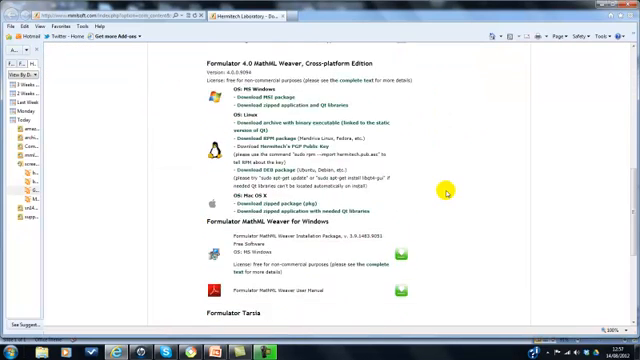
scroll("down", 3)
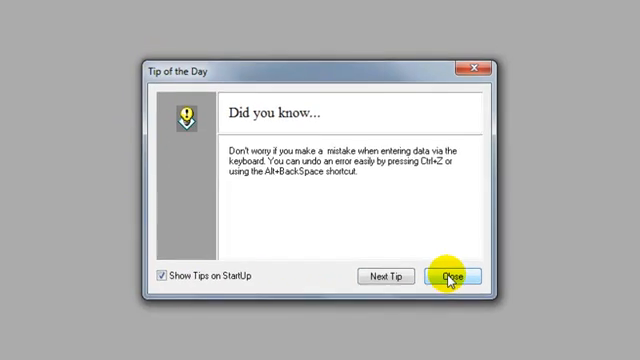
- Close the Tip of the Day so the New puzzle dialog appears
left_click(450, 276)
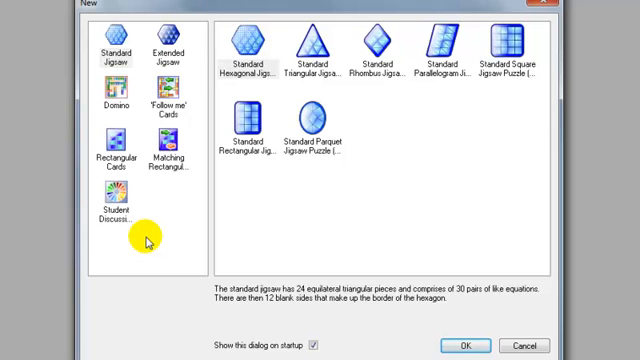
mouse_move(185, 38)
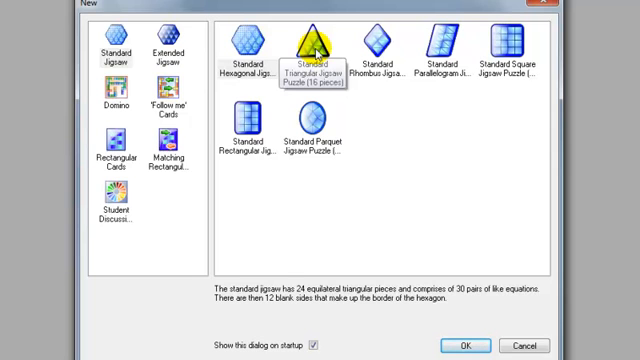
- Choose the Standard Triangular Jigsaw layout for the new puzzle
left_click(313, 50)
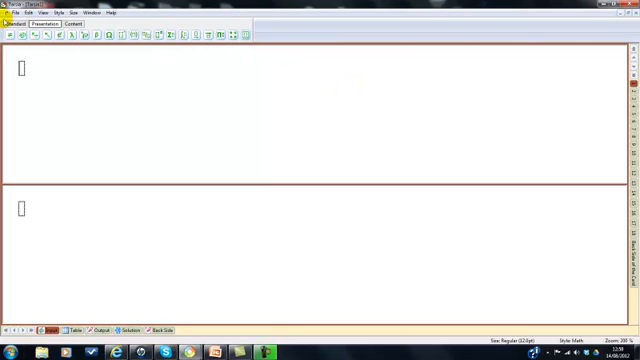
mouse_move(261, 47)
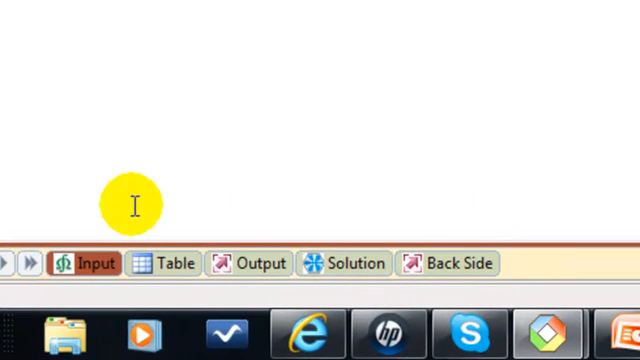
mouse_move(553, 302)
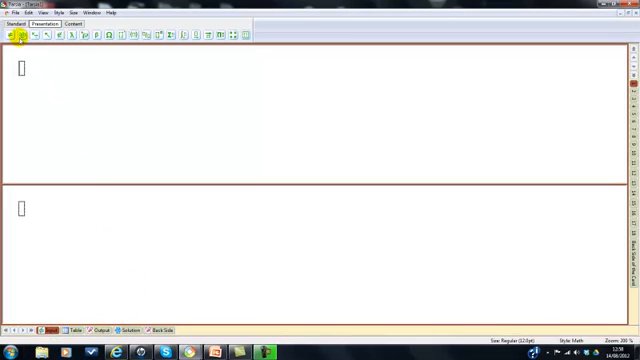
- Open Household items.fjsw and scroll through its word-pair table
left_click(13, 12)
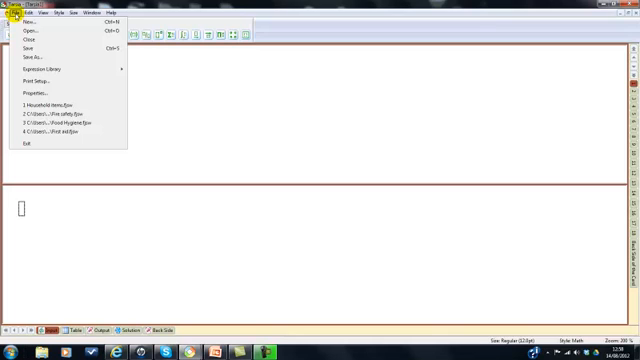
mouse_move(30, 29)
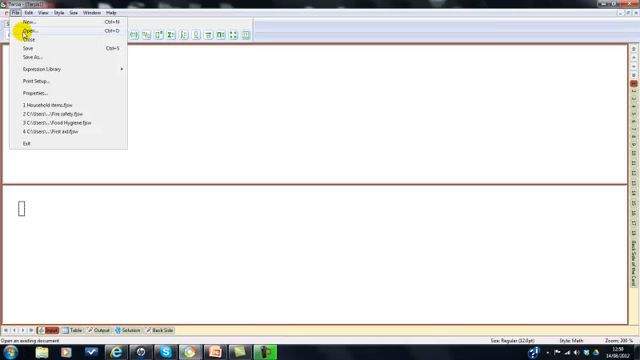
left_click(27, 30)
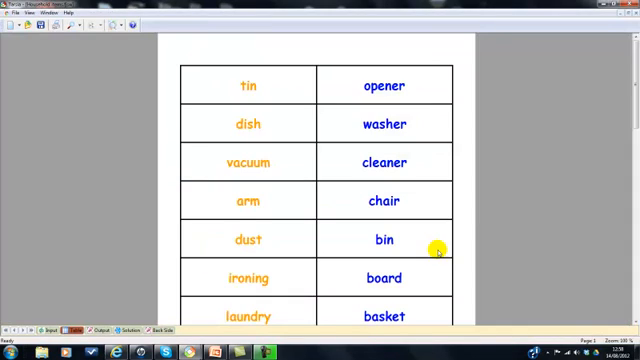
mouse_move(465, 196)
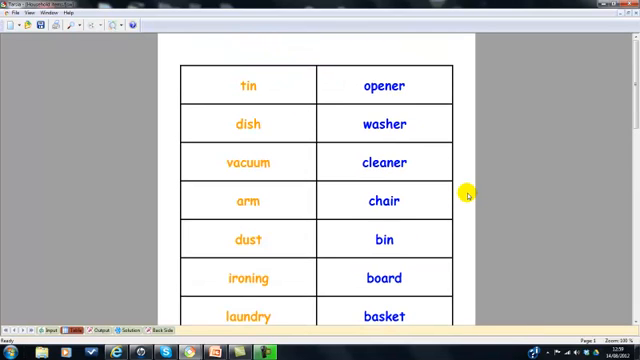
mouse_move(95, 307)
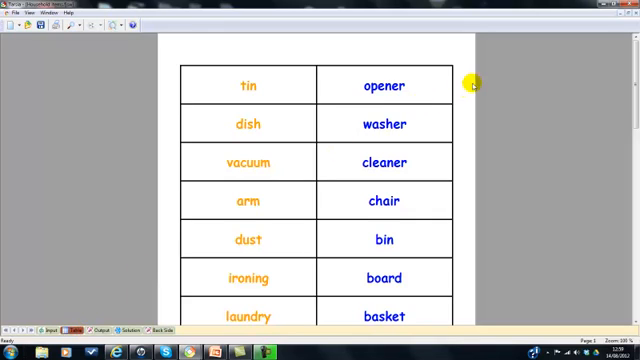
scroll("down", 3)
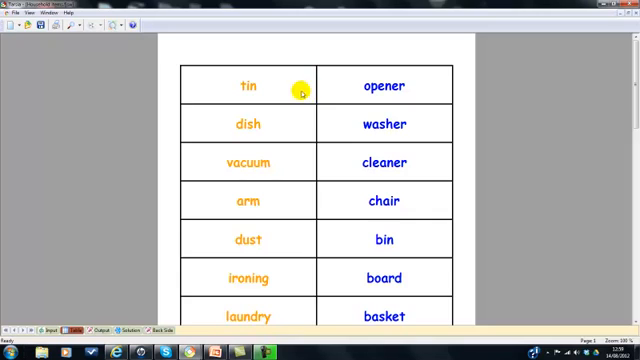
mouse_move(322, 162)
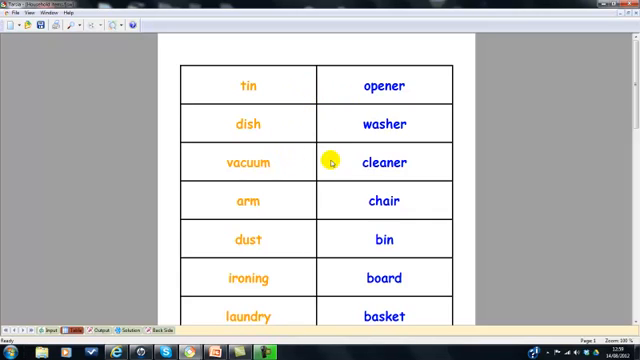
mouse_move(225, 290)
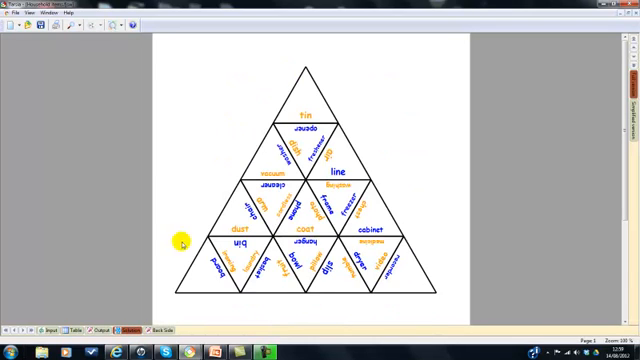
mouse_move(332, 80)
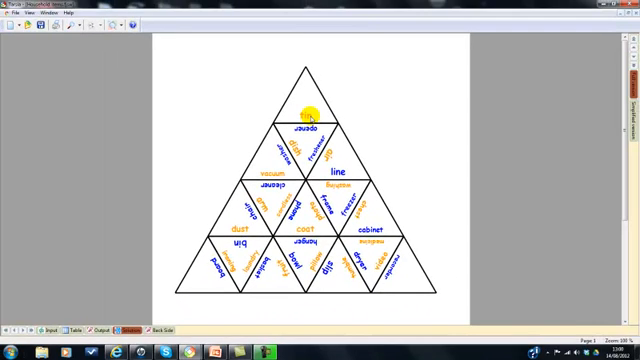
mouse_move(174, 316)
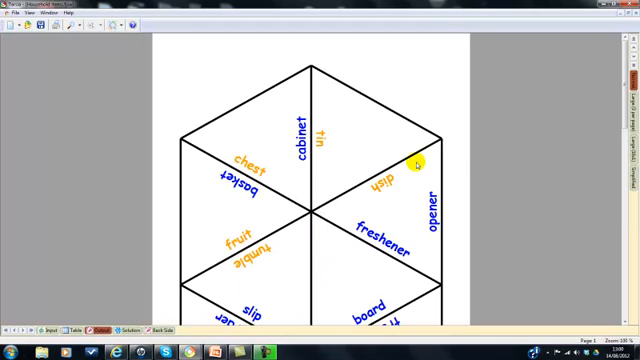
mouse_move(621, 115)
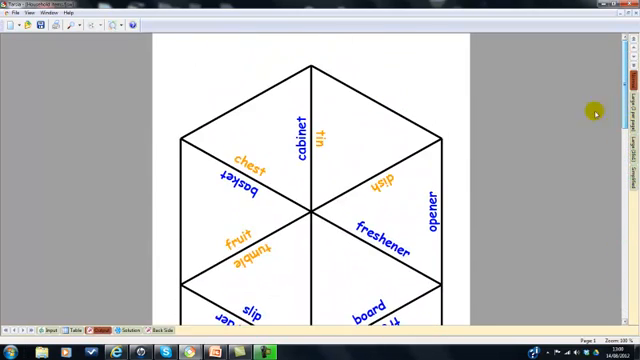
mouse_move(330, 68)
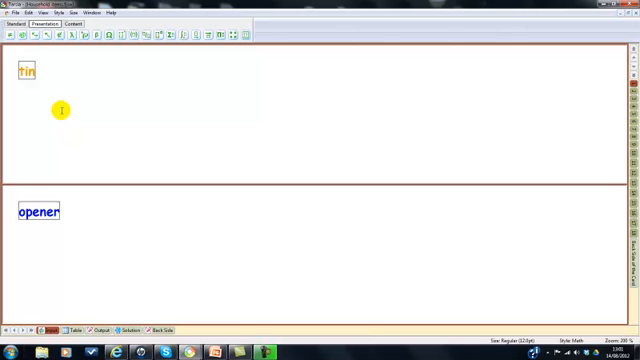
mouse_move(632, 10)
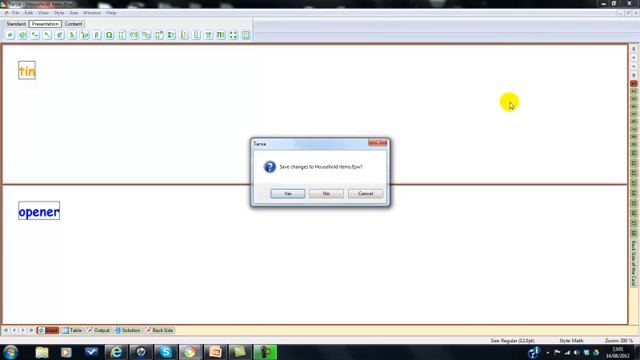
- Answer the save-changes prompt so Household items closes
left_click(326, 194)
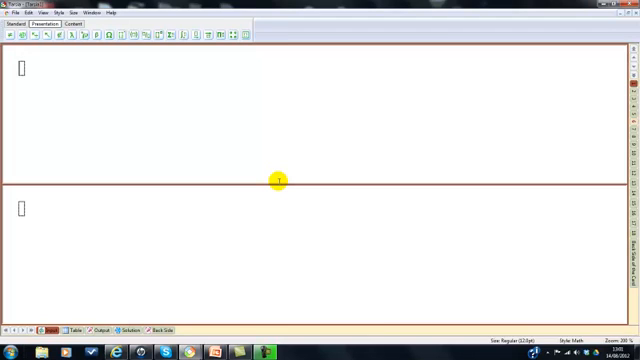
mouse_move(187, 145)
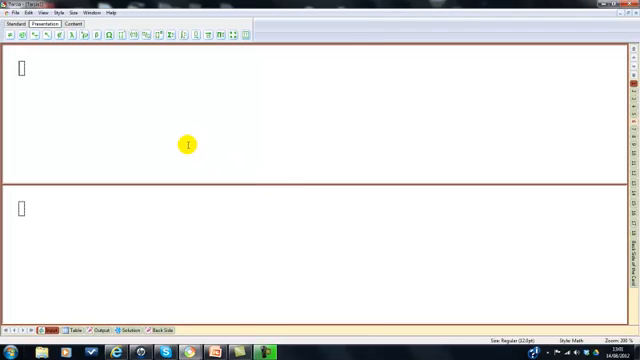
mouse_move(124, 109)
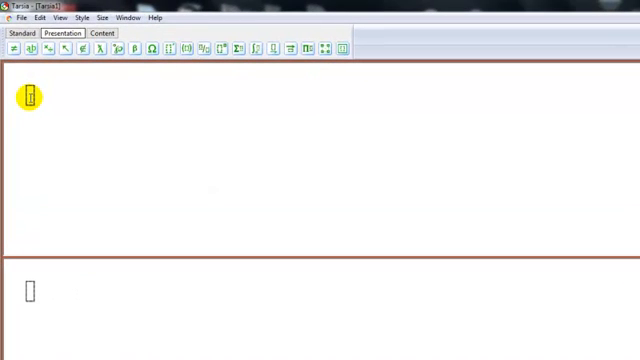
- Enter the pair dust and bin, then select dust for restyling
type("d")
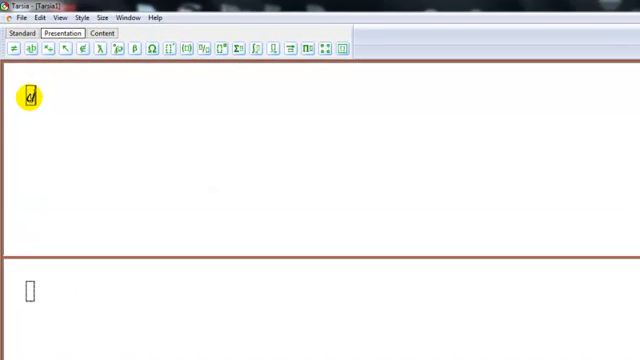
type("dust")
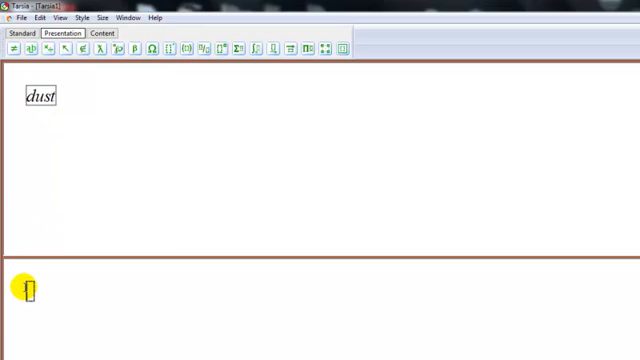
type("bin")
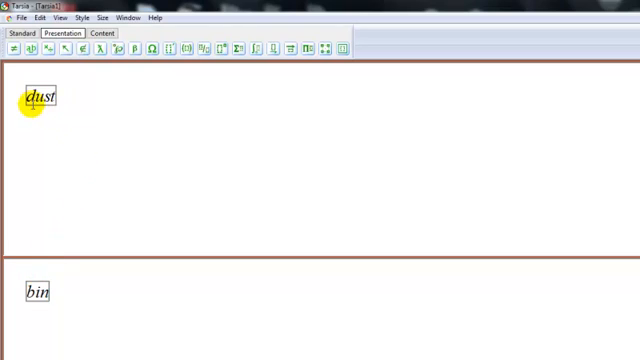
double_click(36, 97)
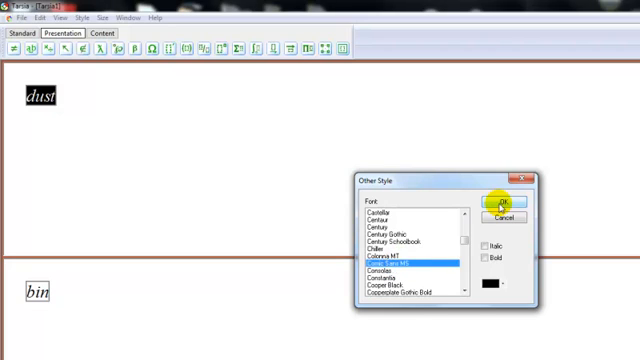
mouse_move(517, 288)
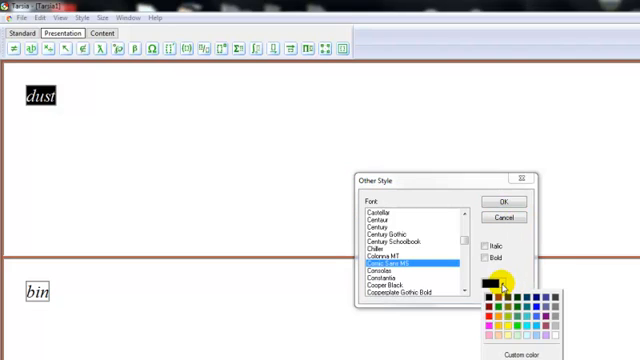
- Colour dust orange and confirm the Comic Sans MS font
left_click(504, 294)
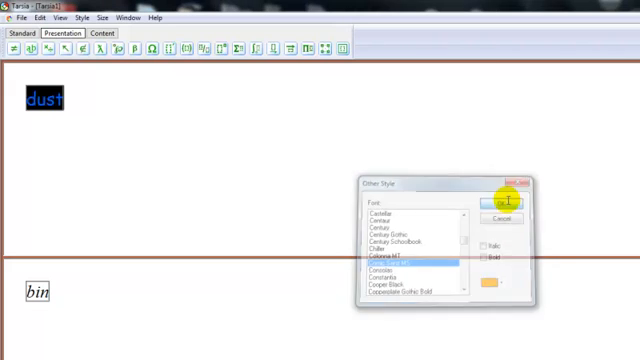
left_click(499, 203)
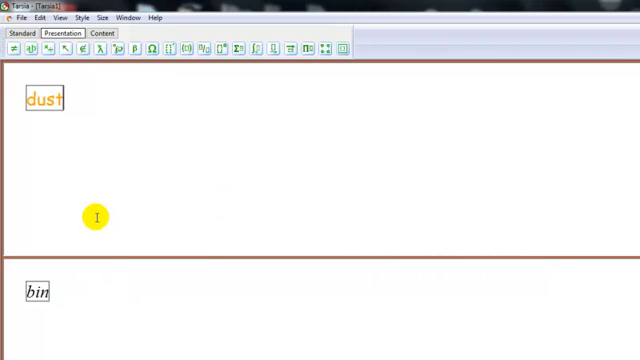
mouse_move(60, 103)
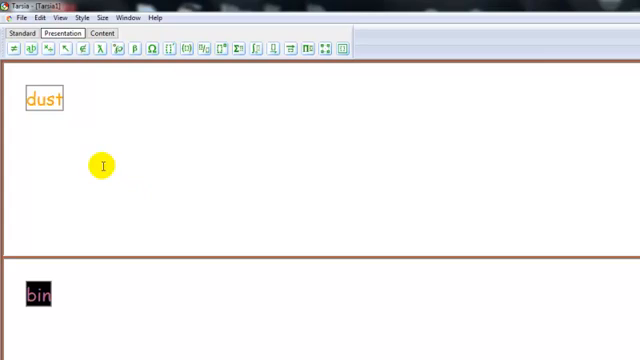
mouse_move(102, 260)
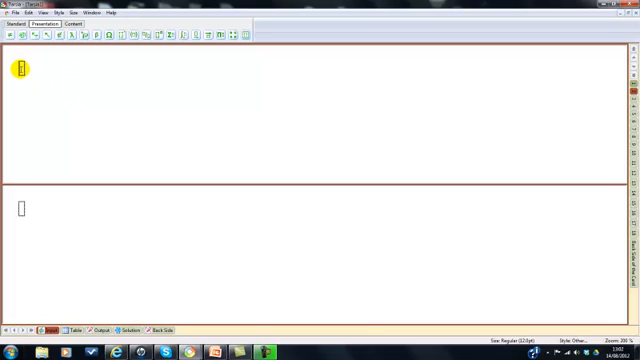
- Enter vacuum and cleaner as the second pair, styling vacuum orange Comic Sans MS
type("vac")
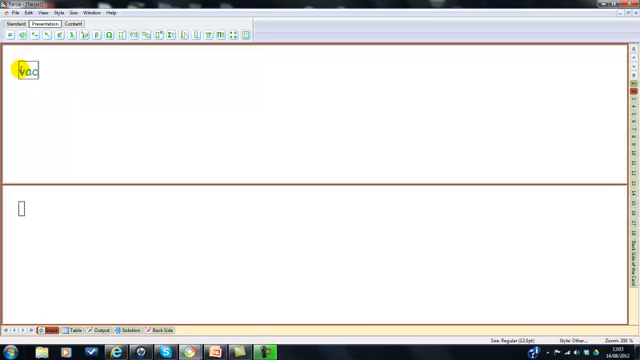
type("uum")
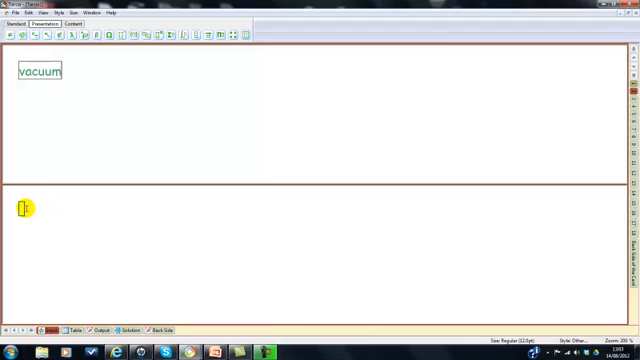
type("c")
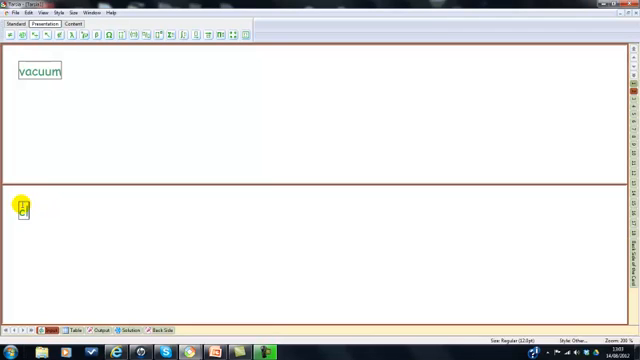
type("cleaner")
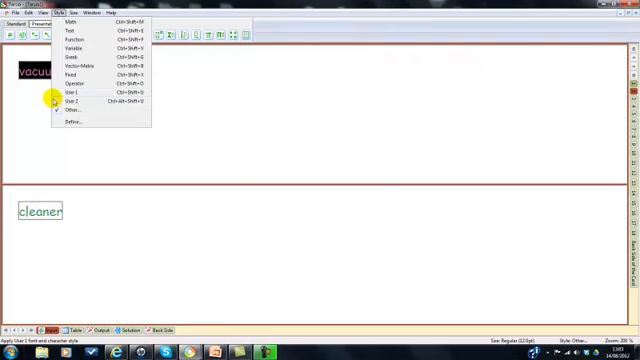
left_click(74, 123)
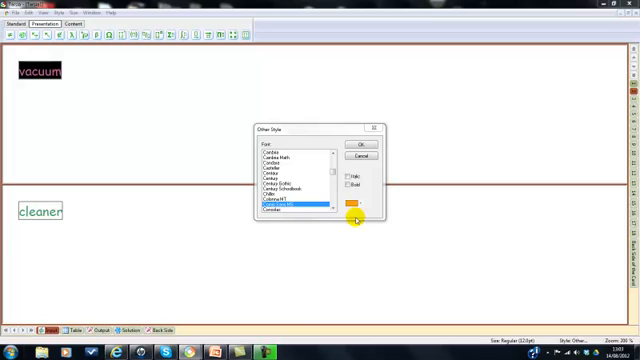
left_click(350, 144)
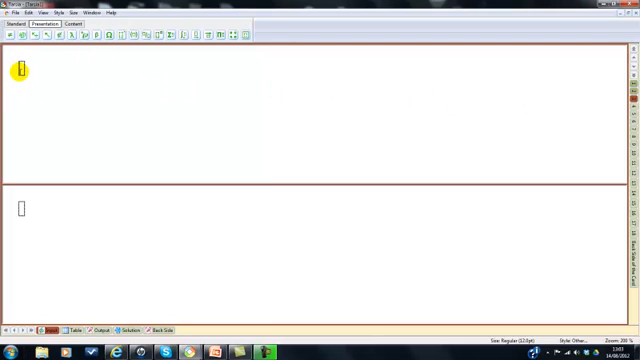
- Enter arm and chair, then select chair for the green Comic Sans style
type("arm")
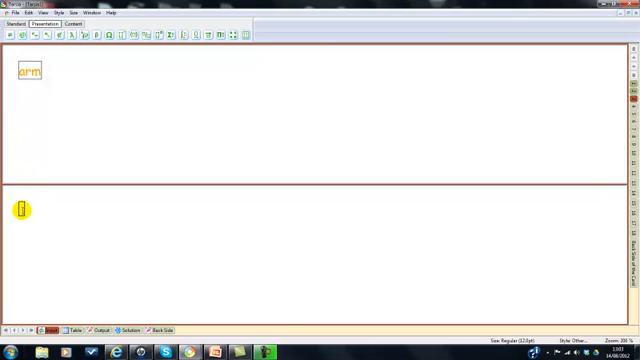
type("chair")
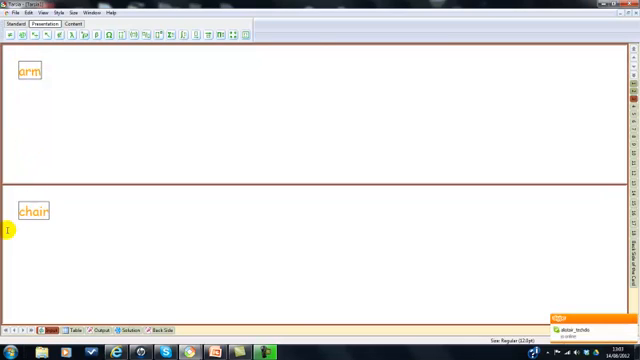
double_click(31, 211)
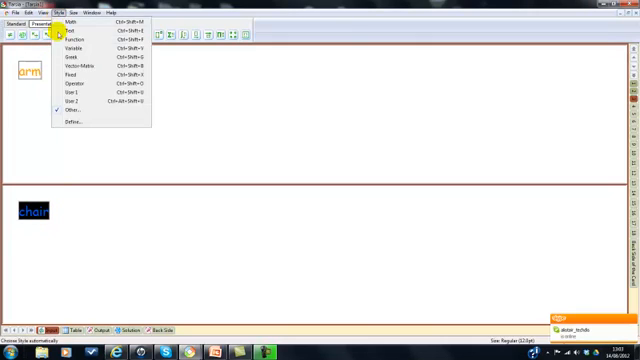
left_click(73, 122)
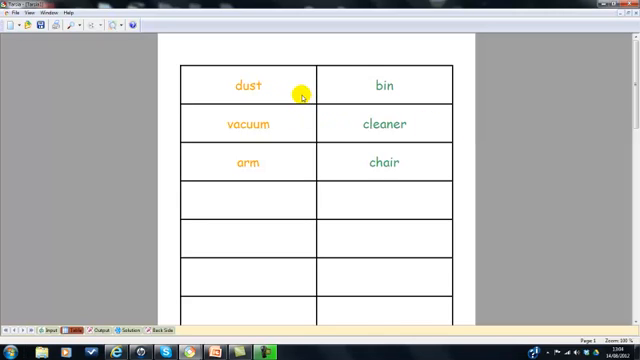
mouse_move(585, 105)
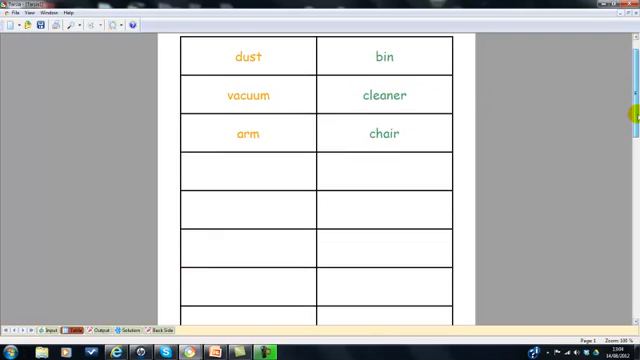
- Scroll through the table of cards and zoom out to the whole page
scroll("down", 3)
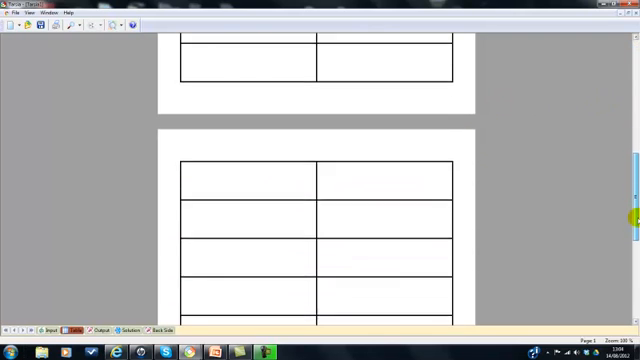
scroll("down", 3)
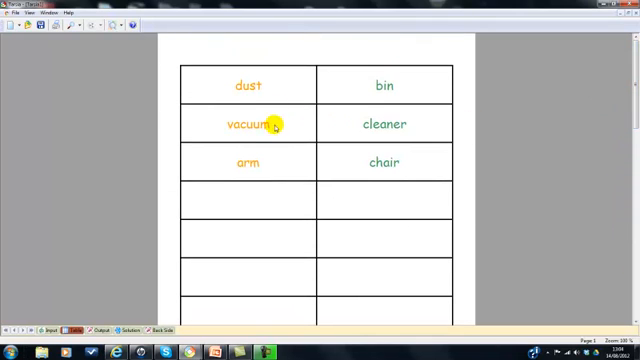
mouse_move(368, 213)
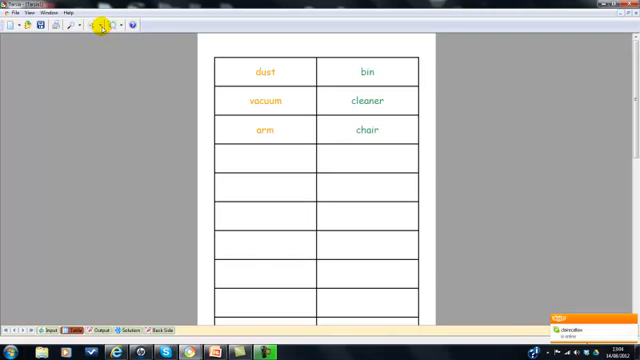
left_click(32, 12)
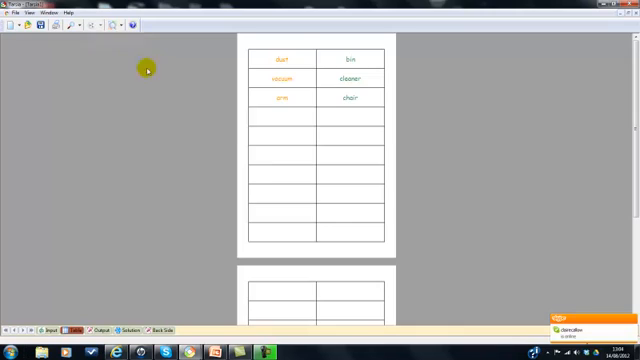
mouse_move(245, 139)
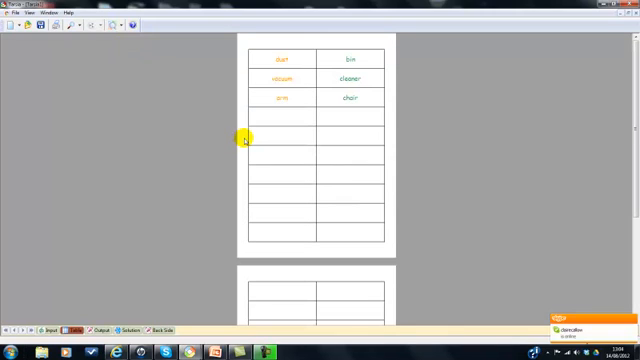